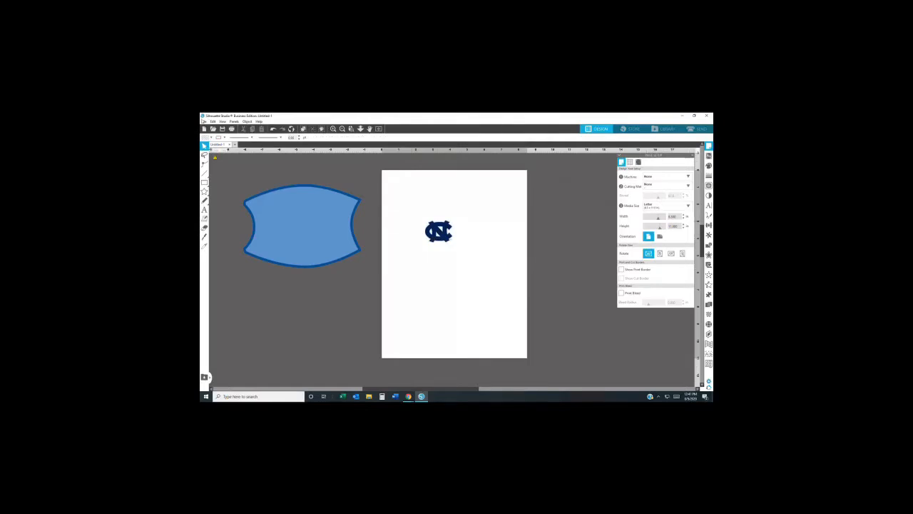
# Merge the ram mascot design file with the NC logo and Tar Heels artwork into the page.
pyautogui.click(205, 121)
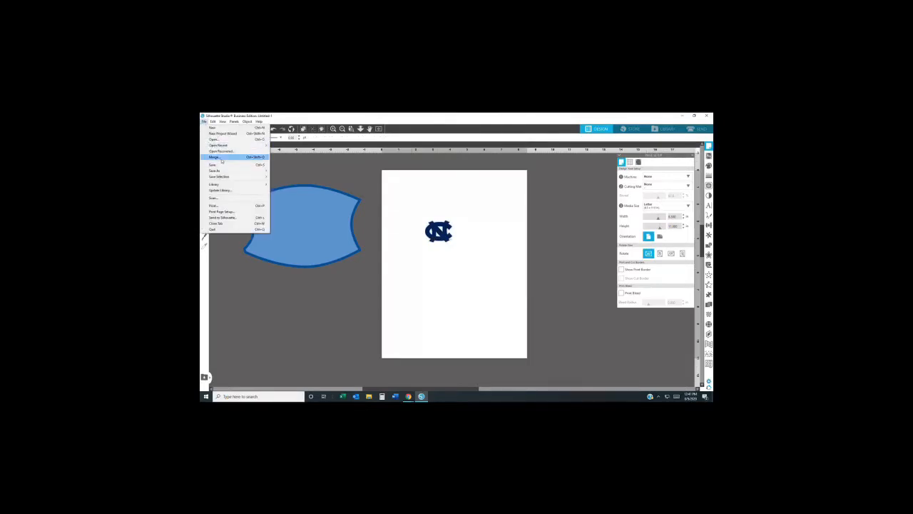
pyautogui.click(216, 157)
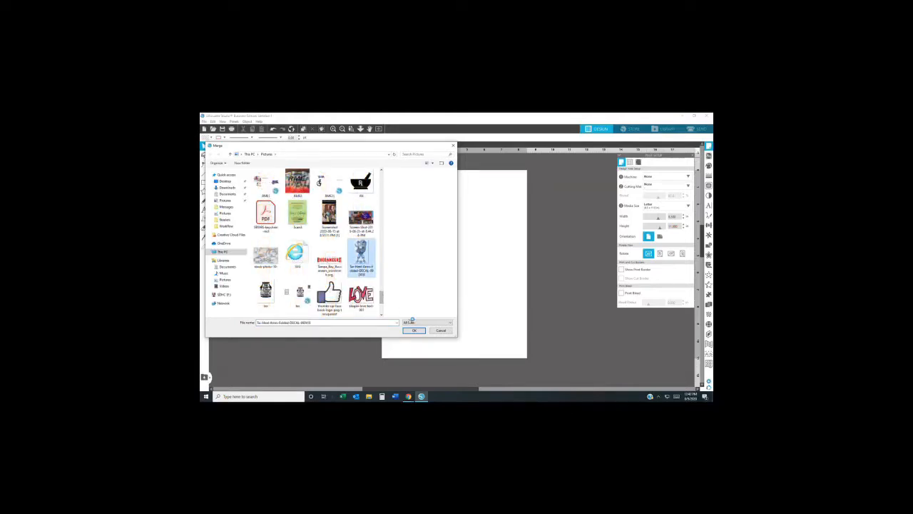
pyautogui.click(413, 330)
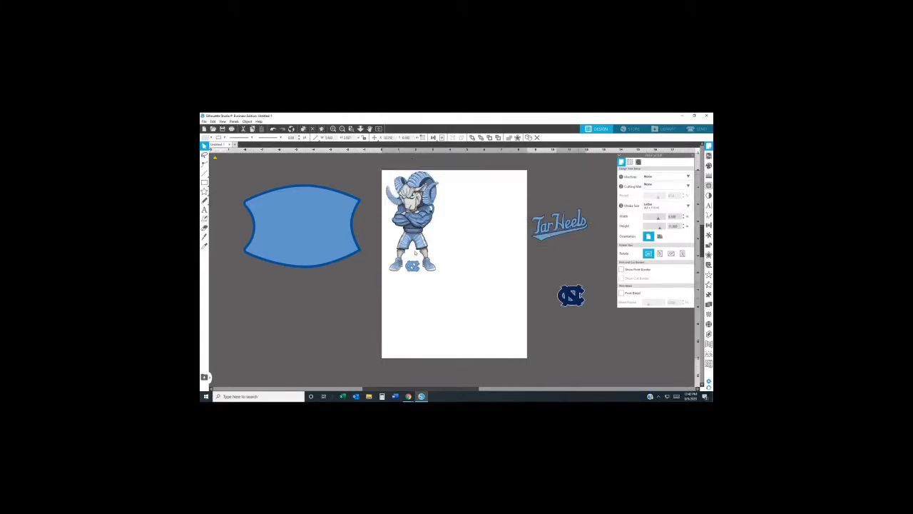
# Select the ram mascot, then the interlocking NC logo to resize and place beside it.
pyautogui.click(414, 222)
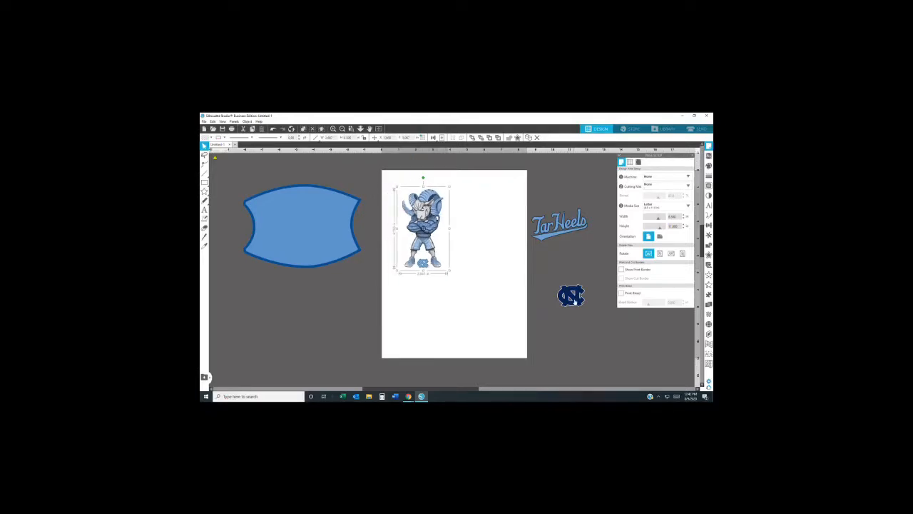
pyautogui.click(571, 294)
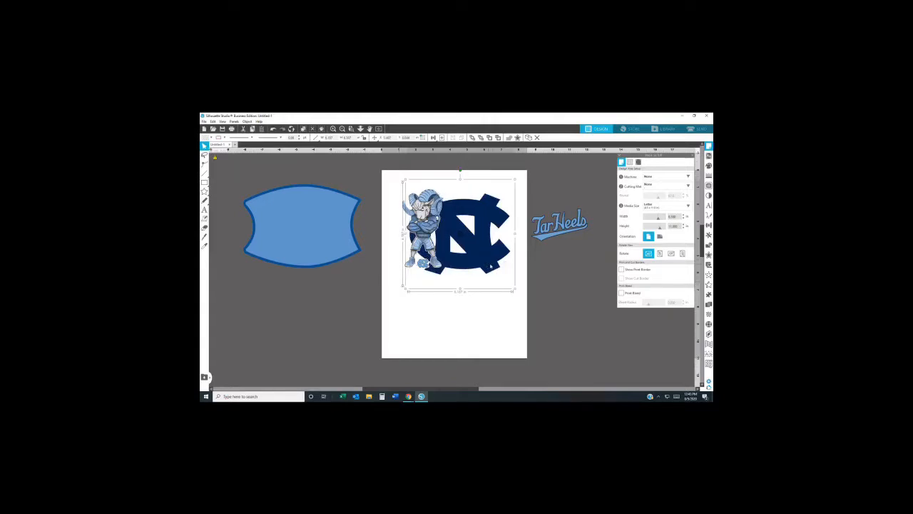
# Place the Tar Heels script across the NC logo and select all three pieces.
pyautogui.click(559, 224)
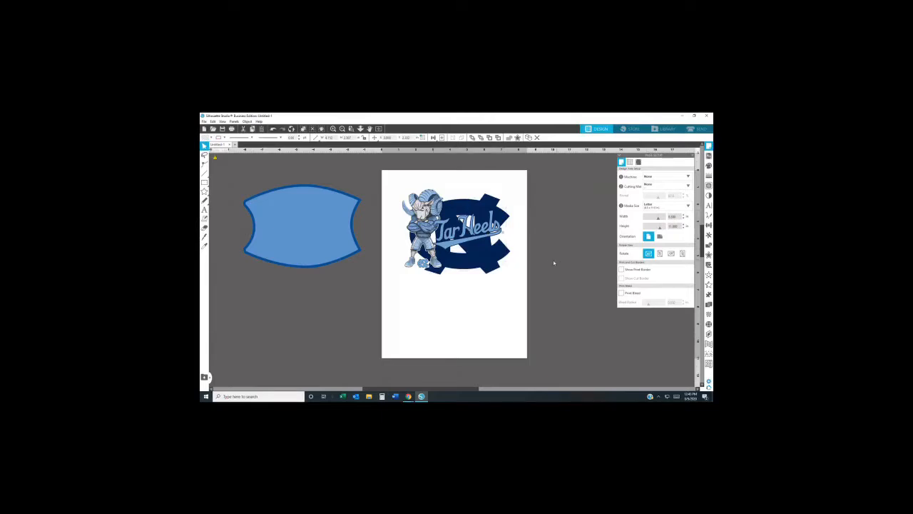
pyautogui.moveTo(389, 187)
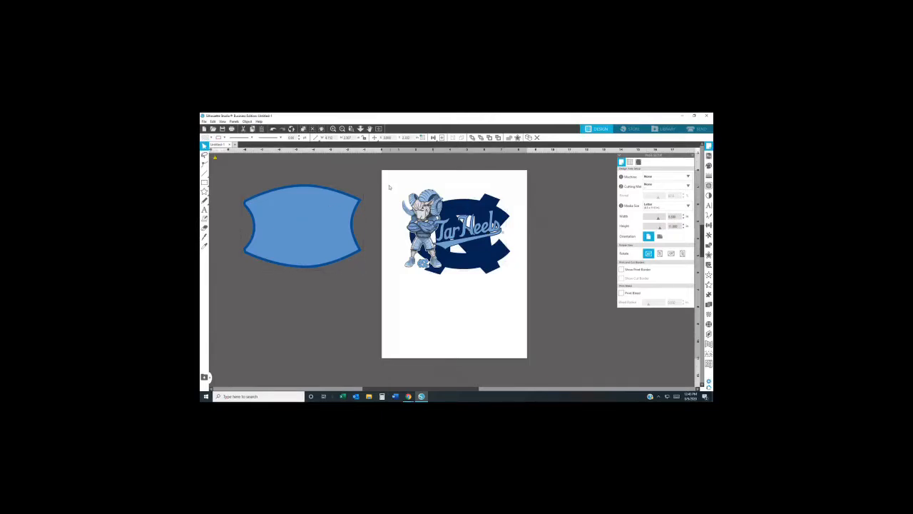
pyautogui.click(456, 228)
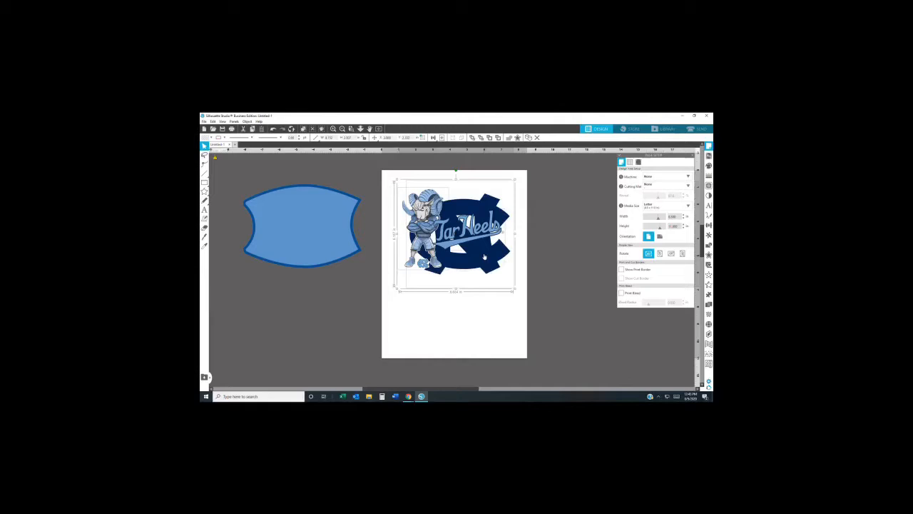
# Try an offset on the combined design, remove it, and move the mask shape back left.
pyautogui.rightClick(478, 243)
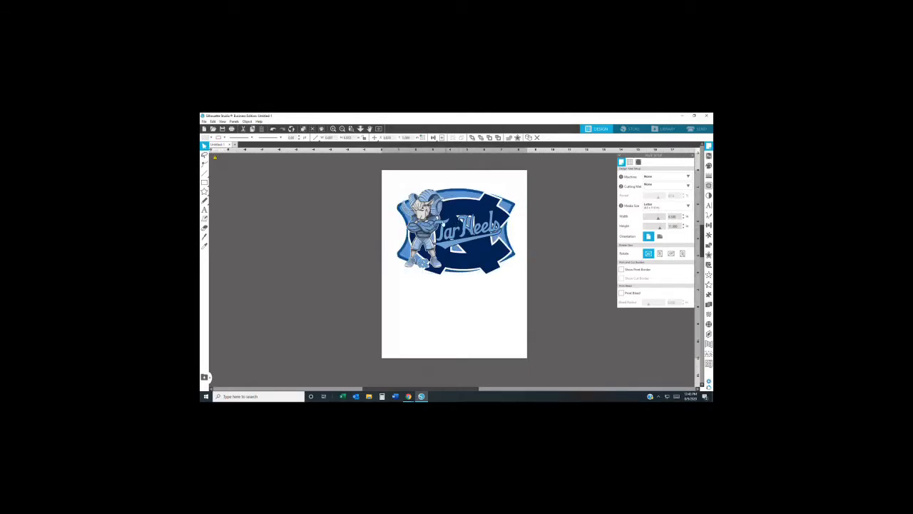
pyautogui.click(455, 231)
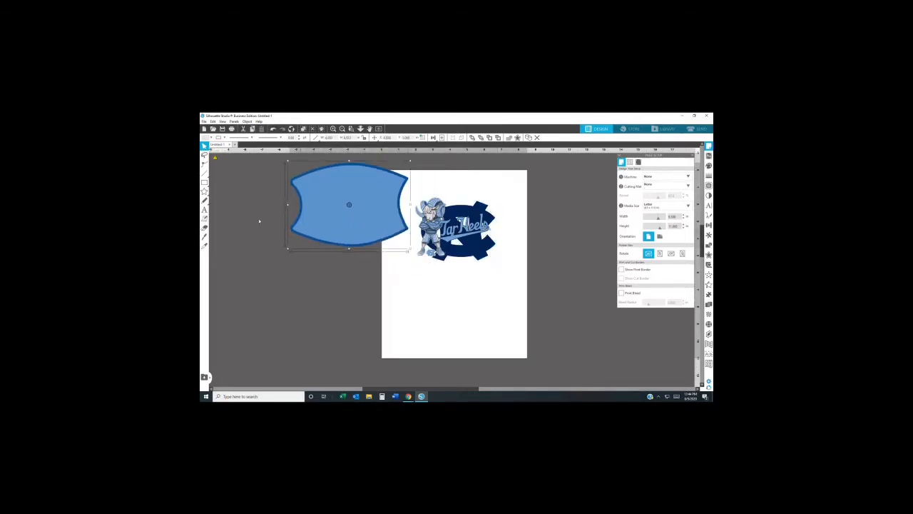
pyautogui.moveTo(349, 204); pyautogui.dragTo(272, 218)
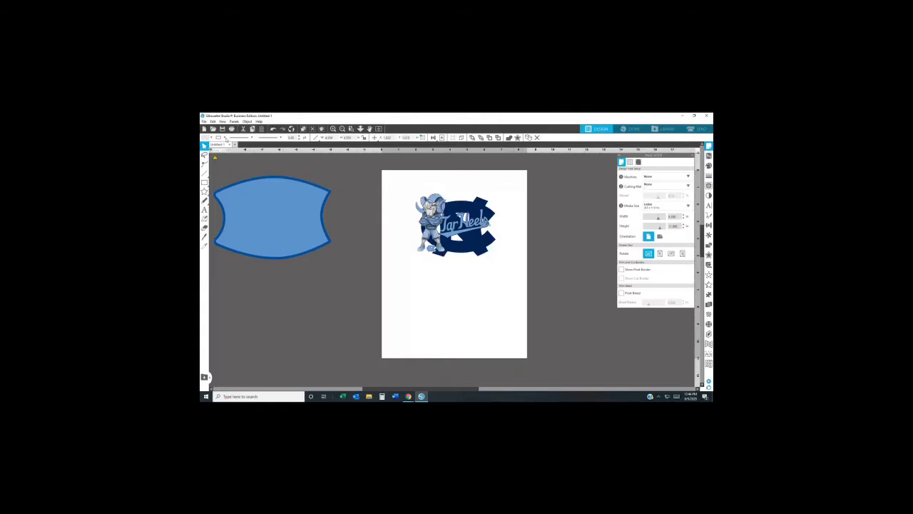
# Print the mascot page after confirming the printer preferences.
pyautogui.click(205, 121)
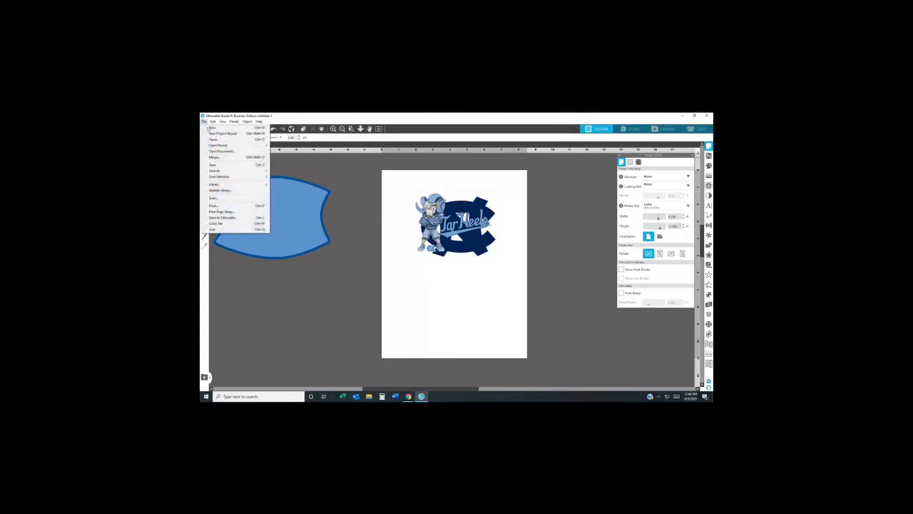
pyautogui.moveTo(223, 206)
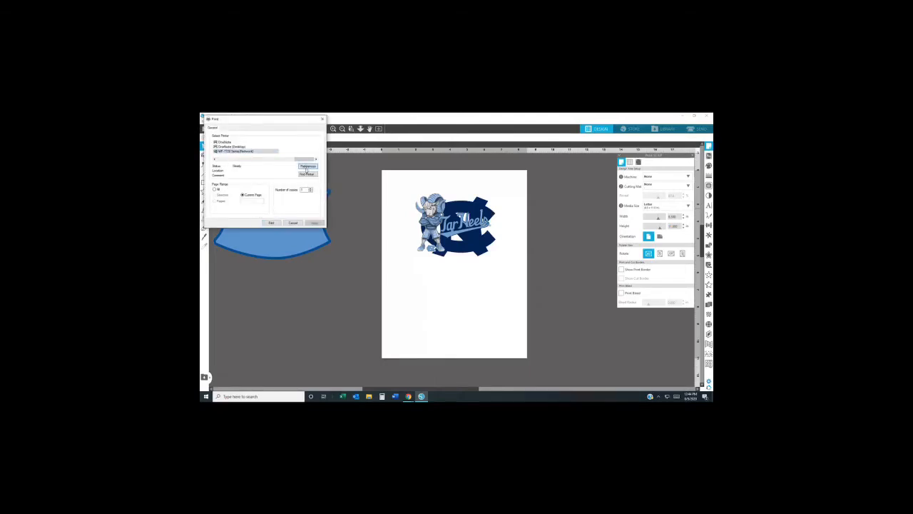
pyautogui.click(307, 166)
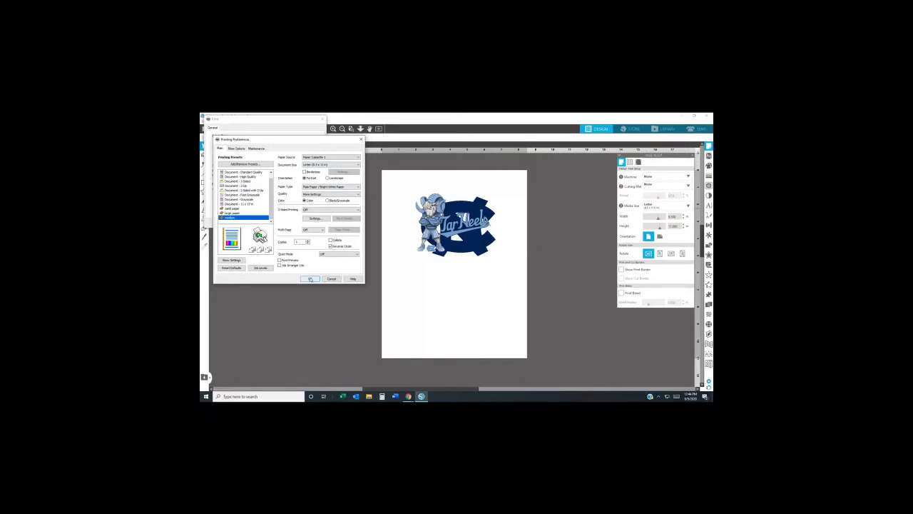
pyautogui.click(310, 278)
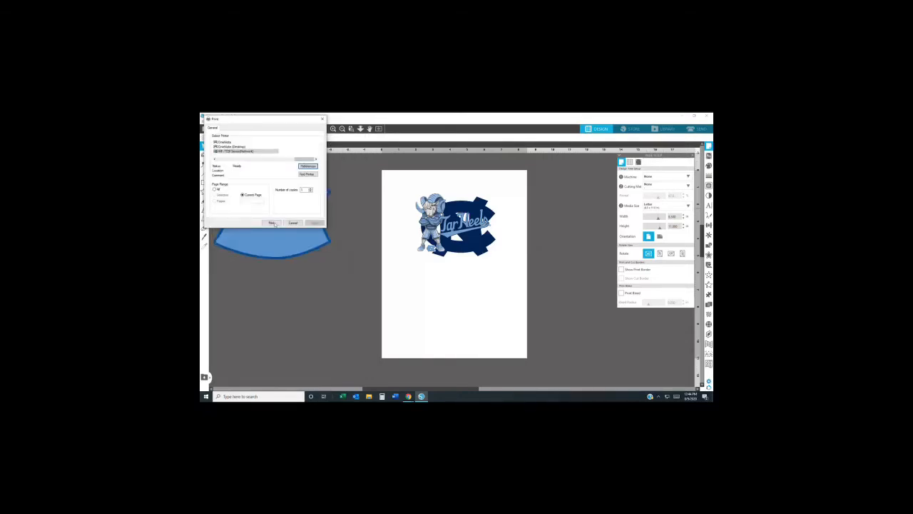
pyautogui.click(293, 223)
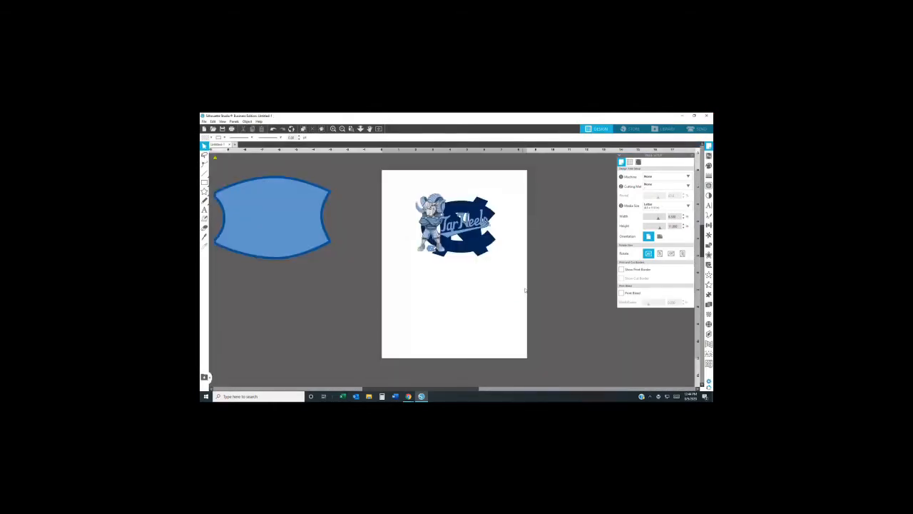
# Scale up the combined mascot, NC logo and Tar Heels design to nearly the full page width.
pyautogui.click(452, 225)
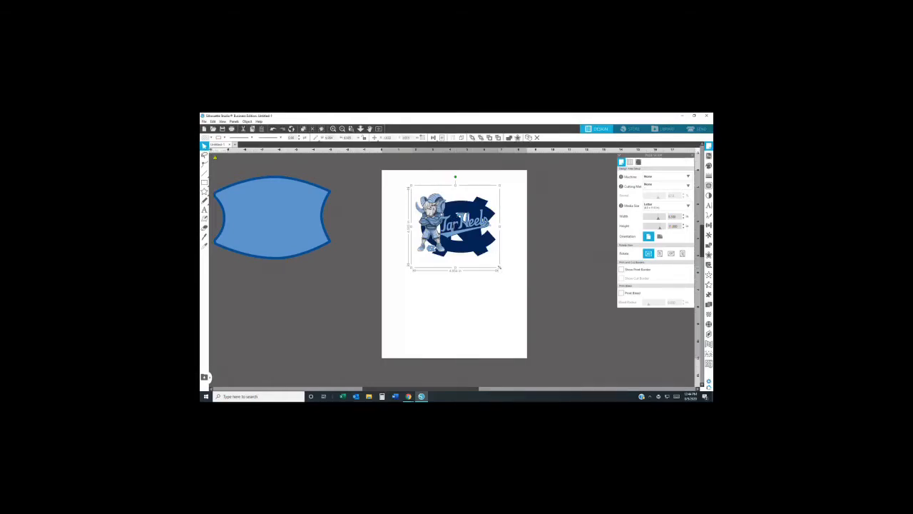
pyautogui.moveTo(499, 270); pyautogui.dragTo(518, 289)
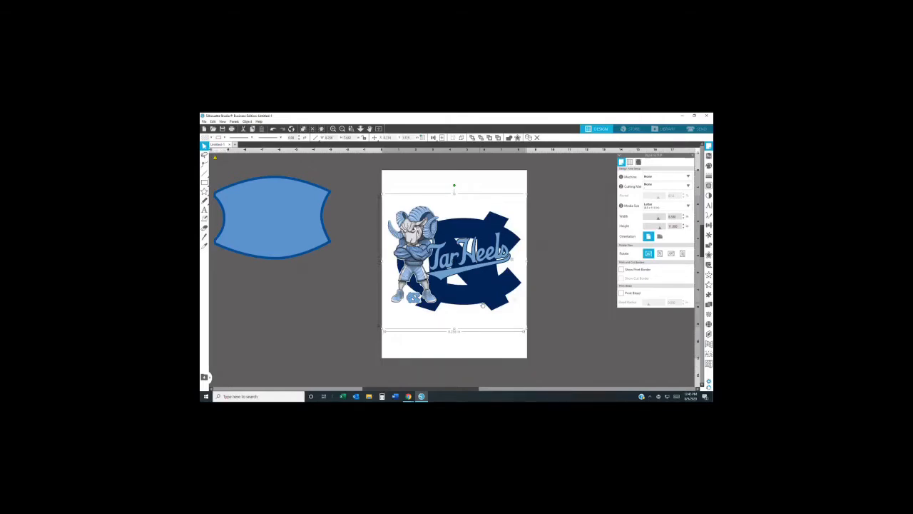
pyautogui.moveTo(491, 284)
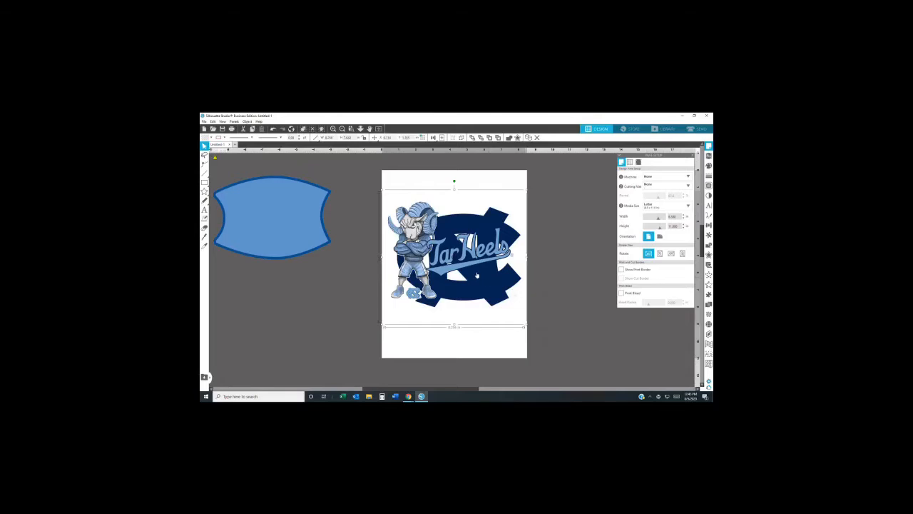
# Send the enlarged mascot design page to the printer.
pyautogui.click(206, 122)
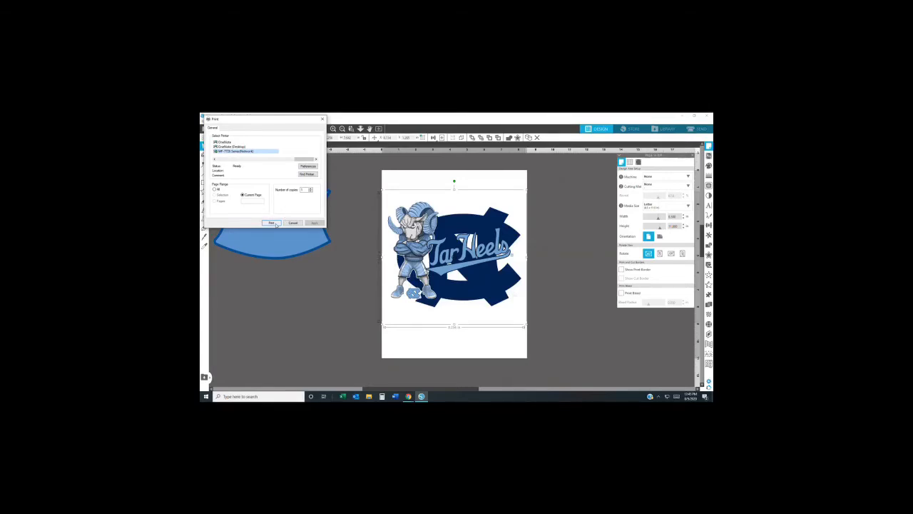
pyautogui.click(292, 223)
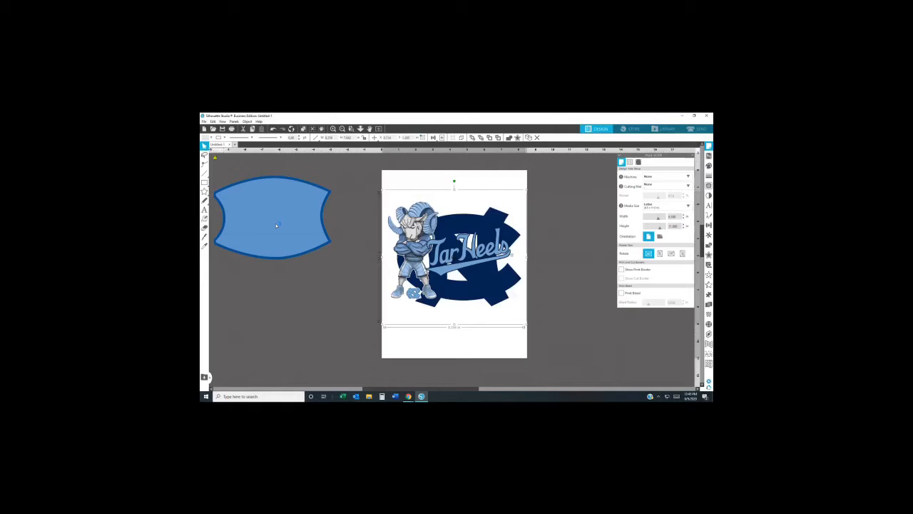